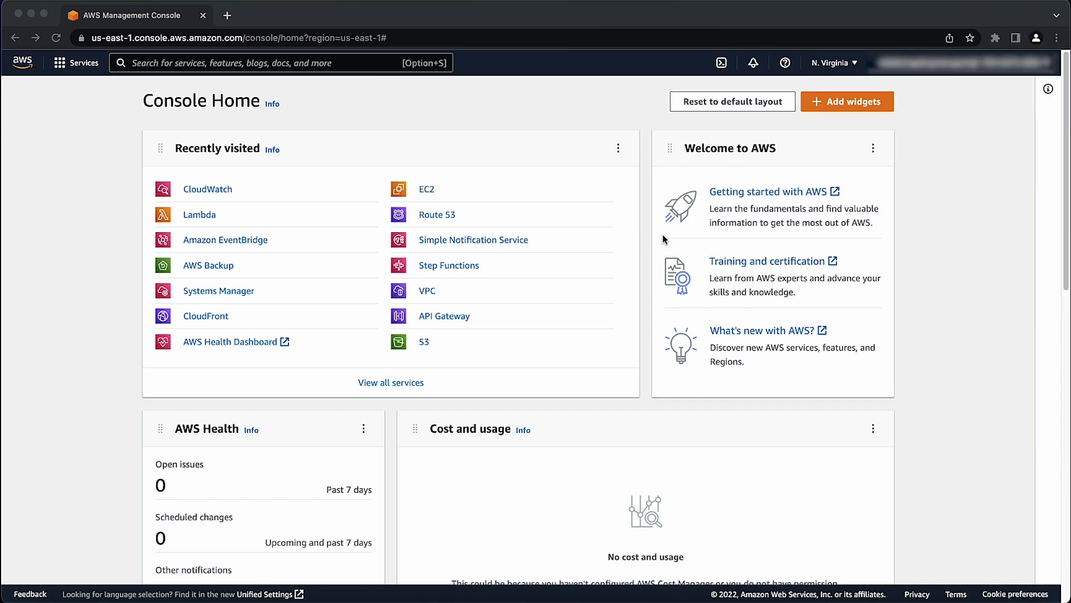
In CloudWatch All metrics > Events > By Rule Name, plot trigger-lambda's Invocations and FailedInvocations.
text(cloudwatch)
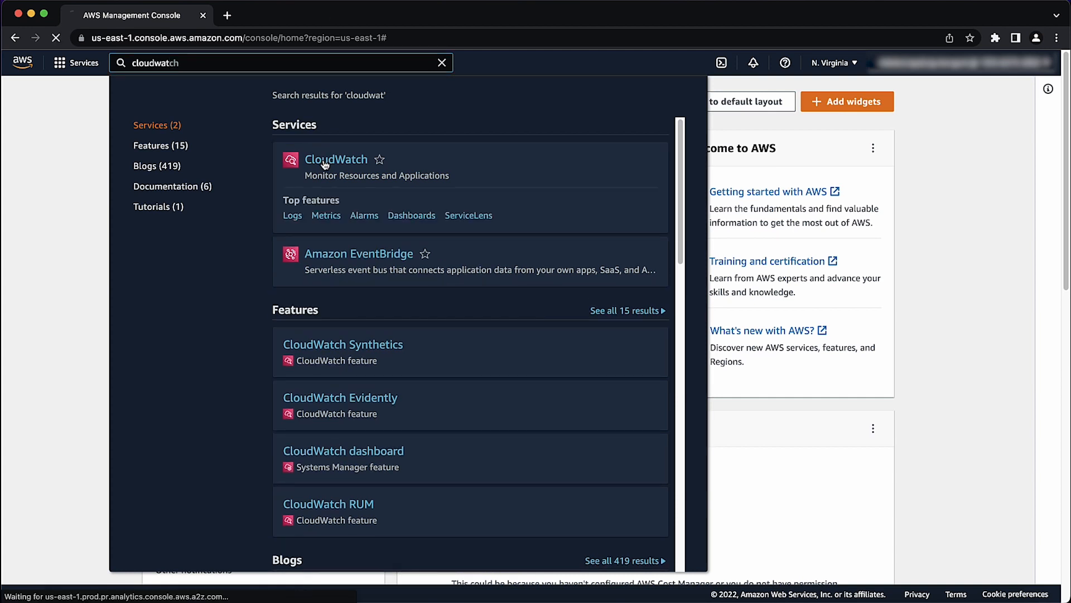
click(336, 159)
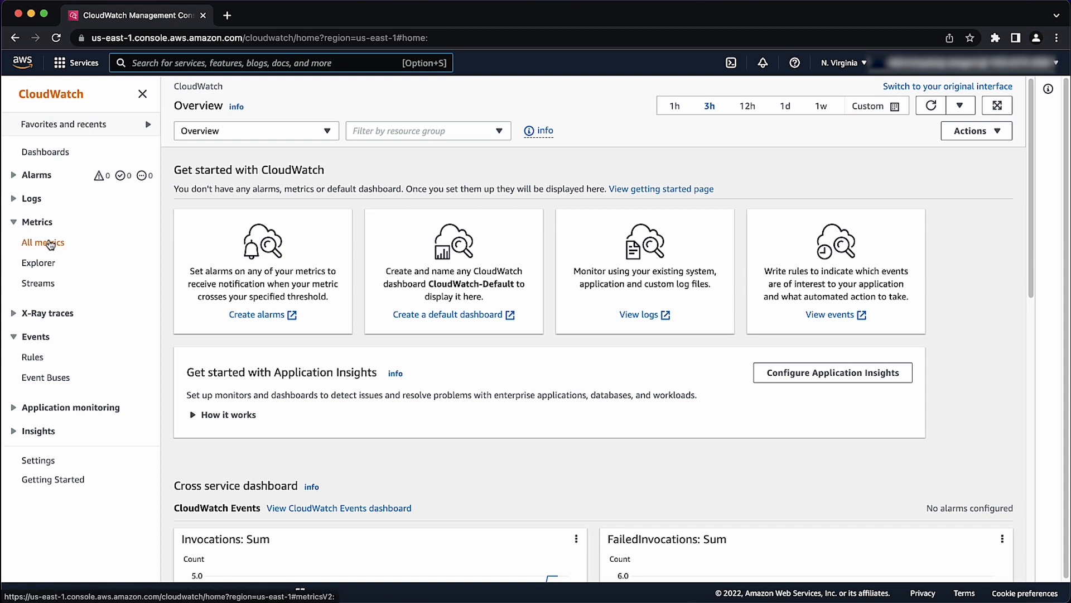
click(43, 241)
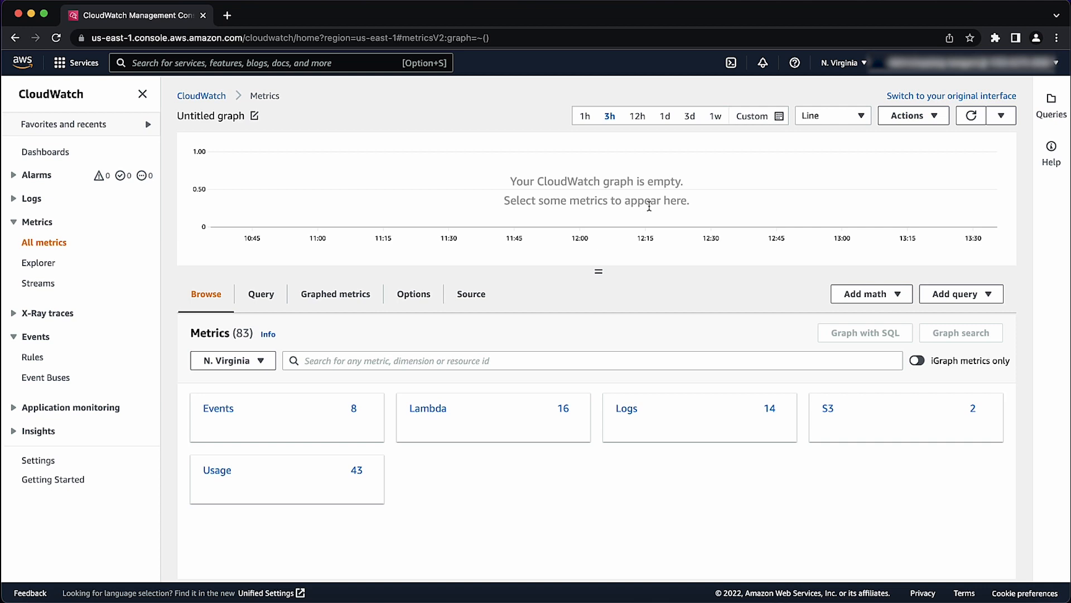
click(217, 408)
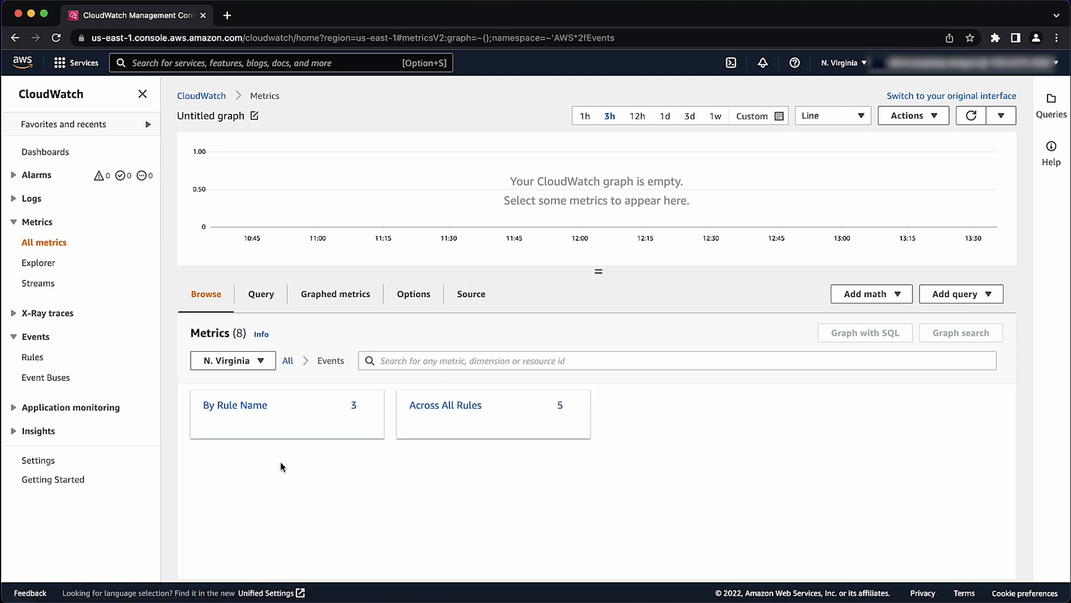
click(235, 404)
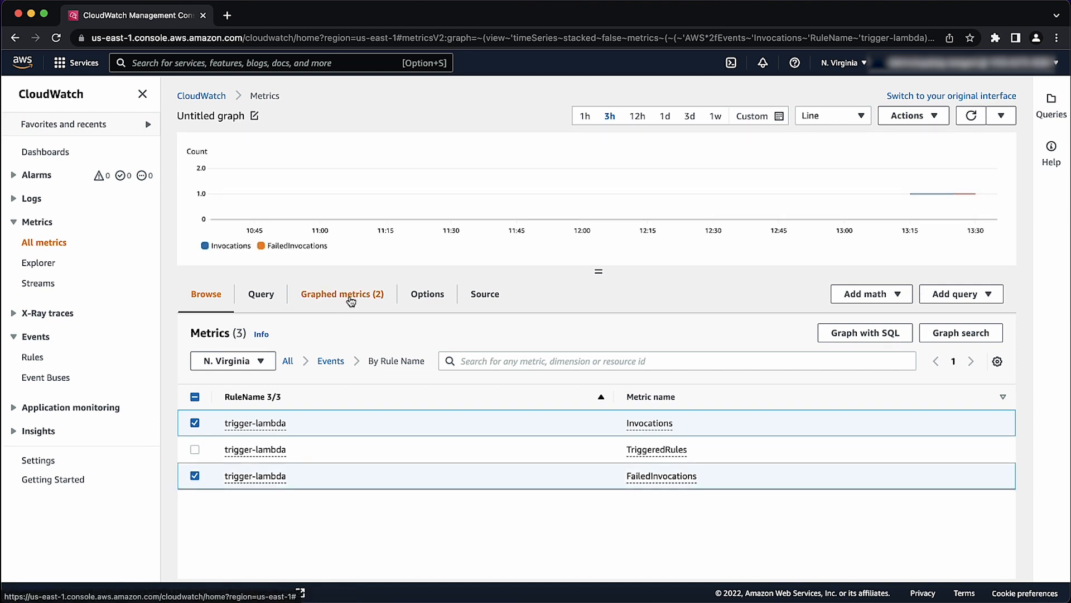
Check the Graphed metrics tab for trigger-lambda, then search 'lambda' to reach the Functions list.
click(341, 294)
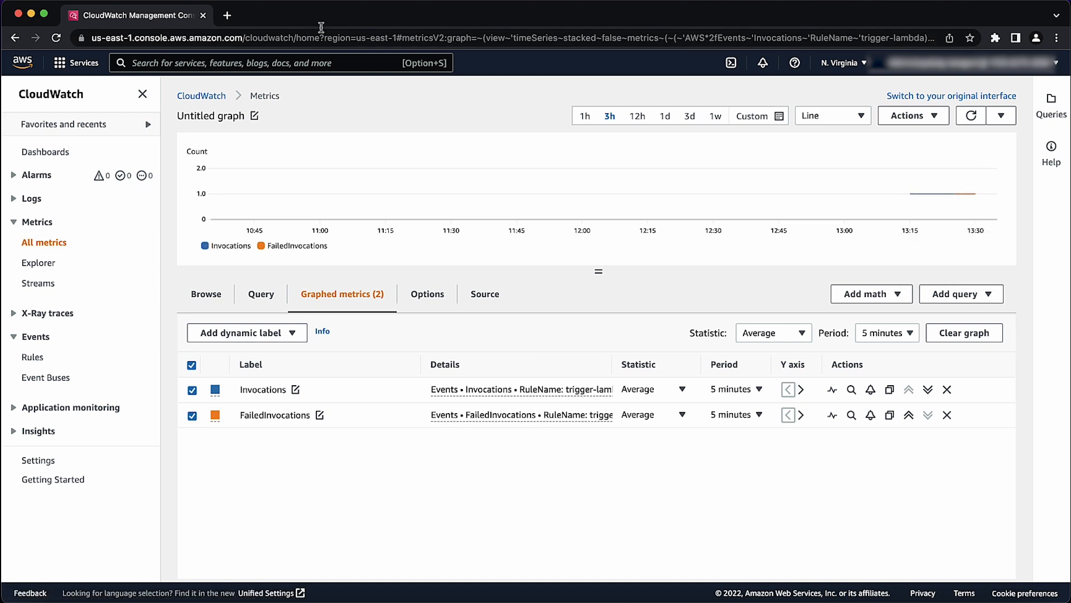
text(lambda/home?region=us-east-1#/functions)
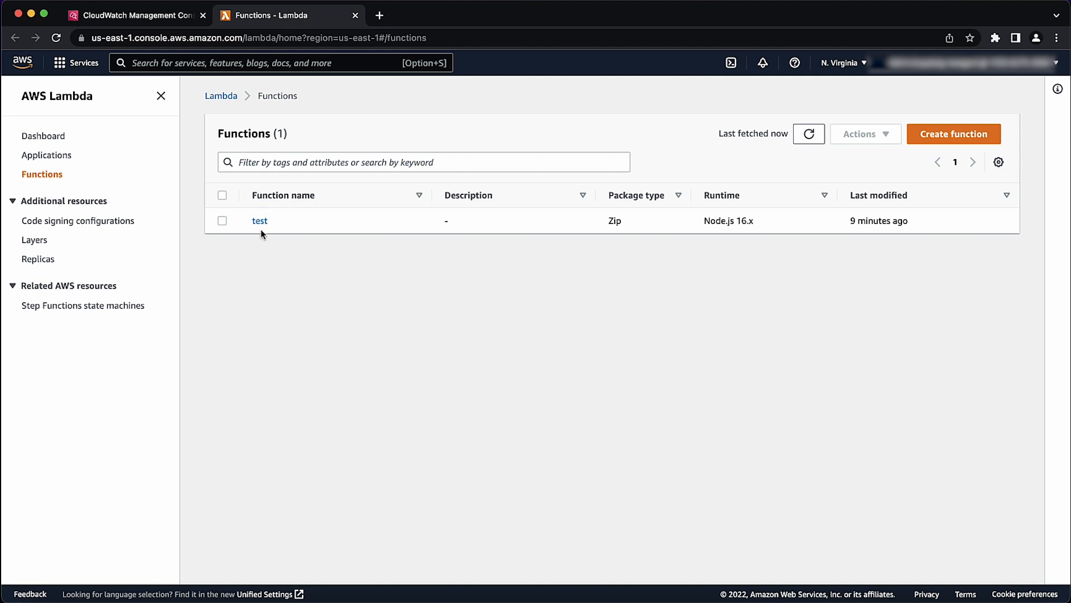
Show the test function's Configuration > Permissions resource-based policy allowing events.amazonaws.com.
click(260, 220)
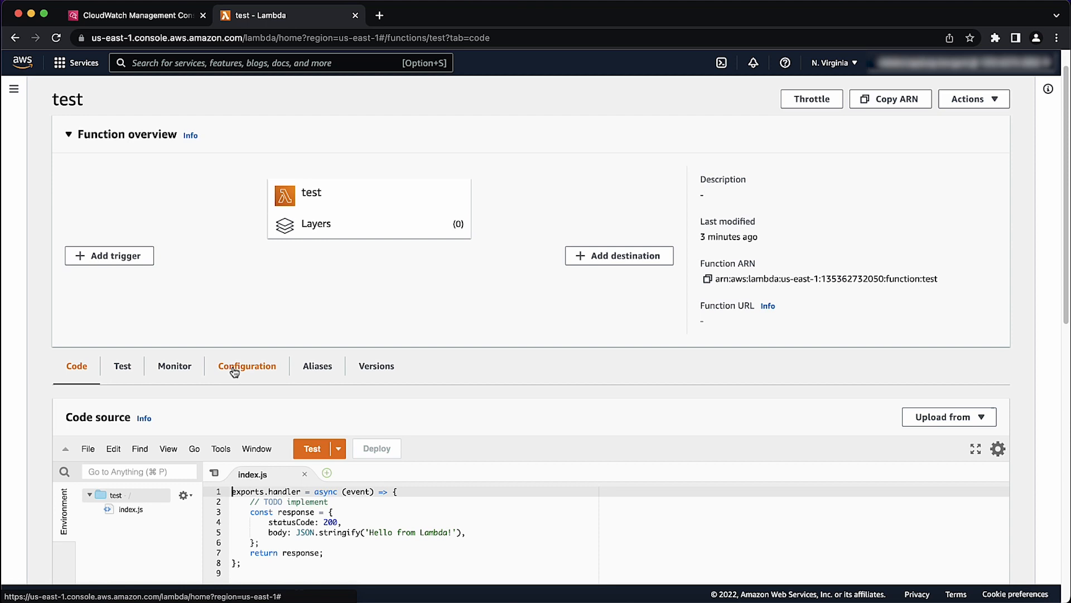
click(247, 366)
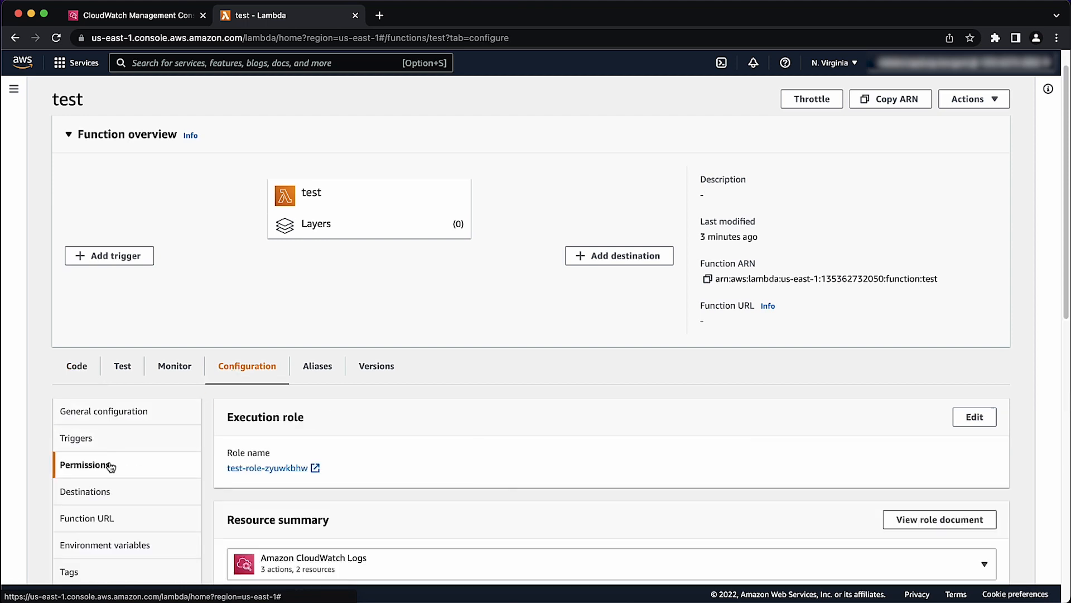
scroll(down, 3)
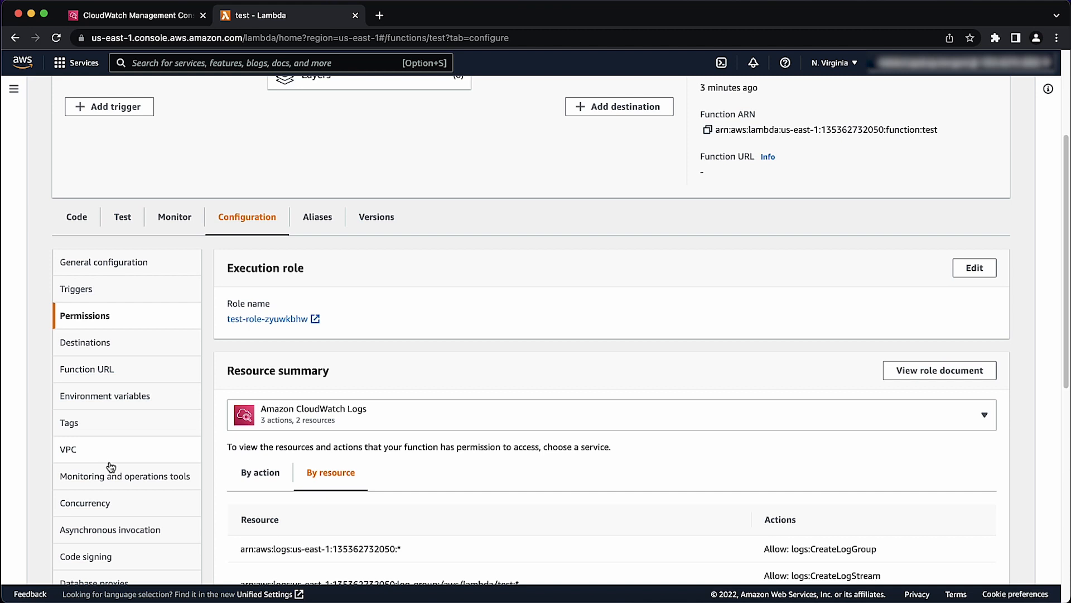
mouse_move(307, 398)
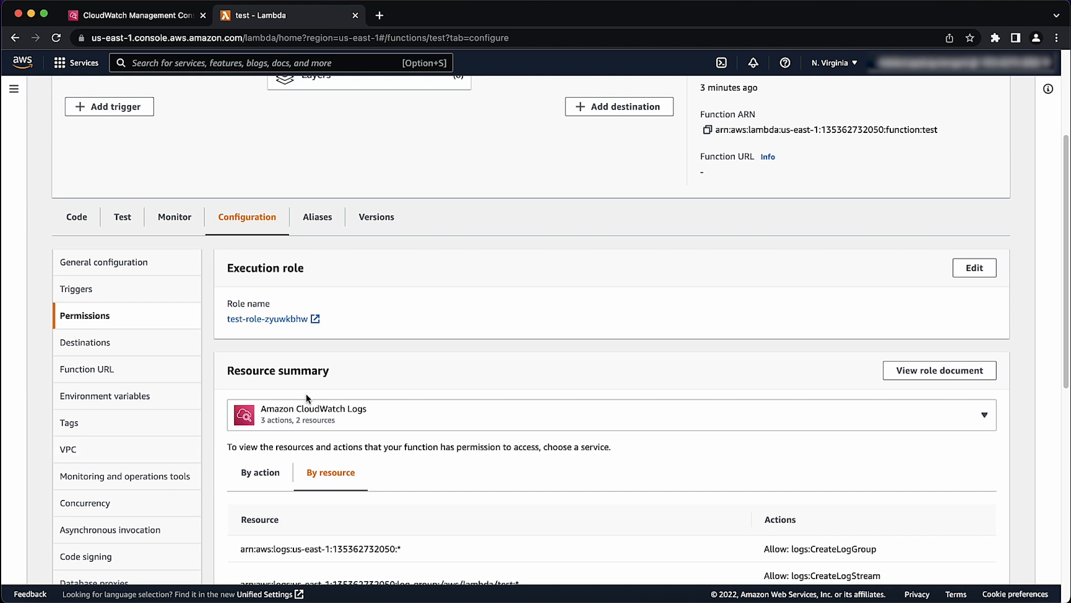
scroll(down, 3)
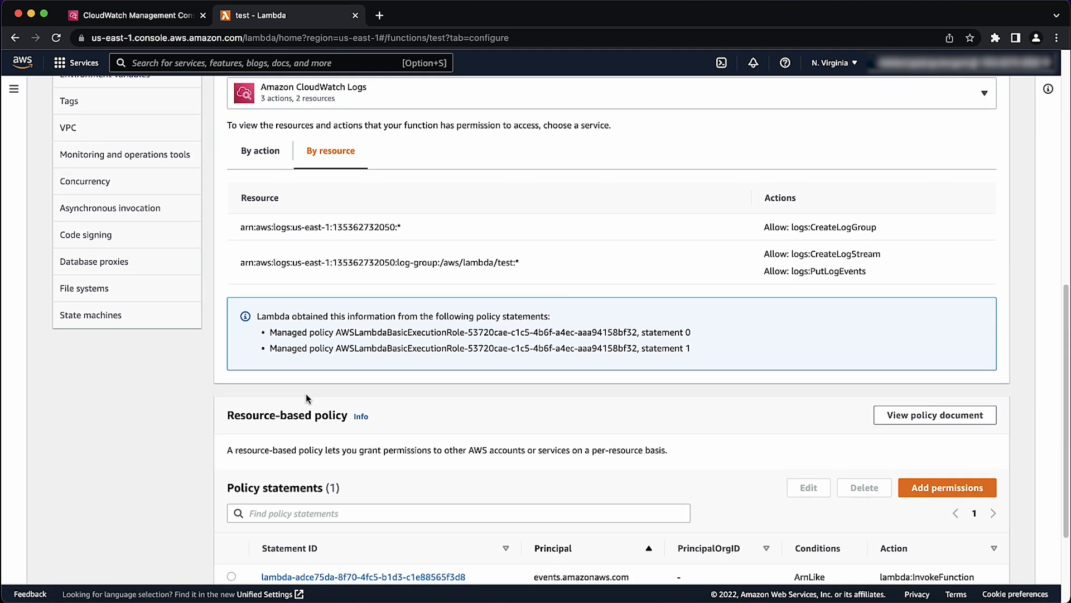
scroll(down, 3)
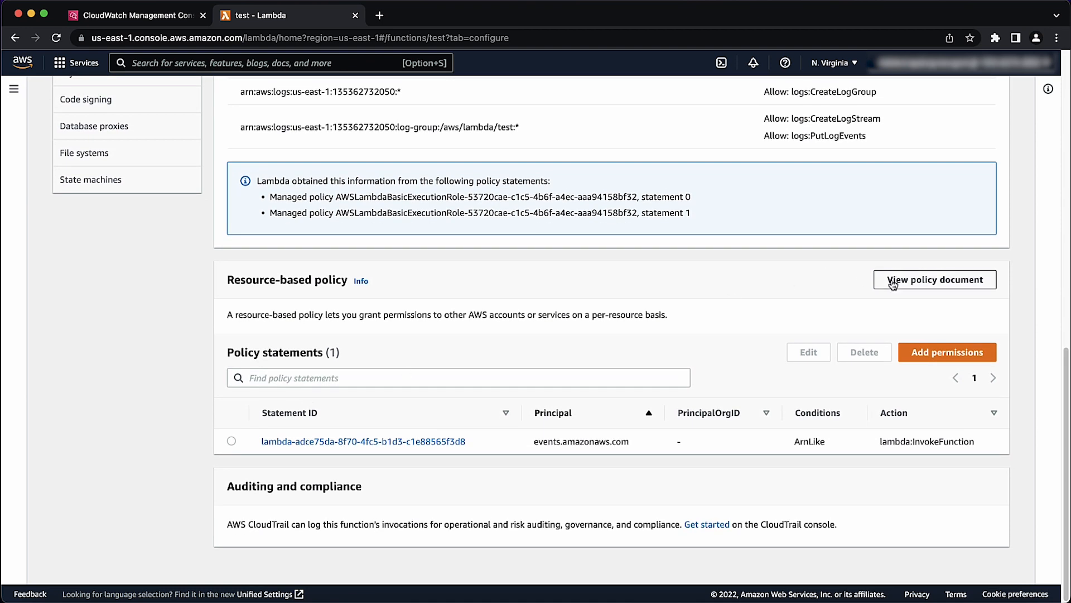
click(934, 280)
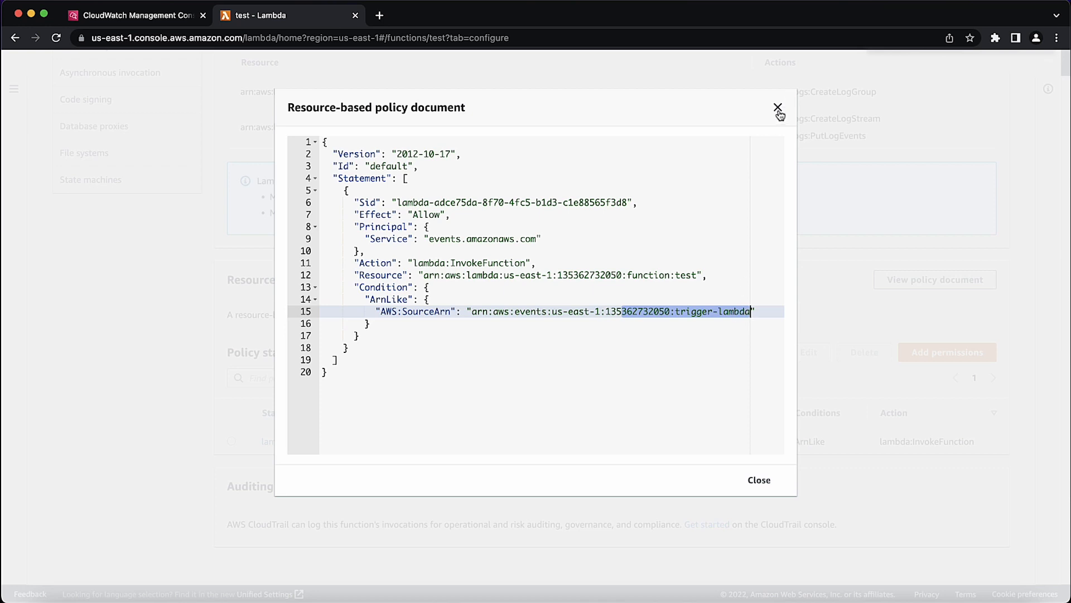
click(778, 108)
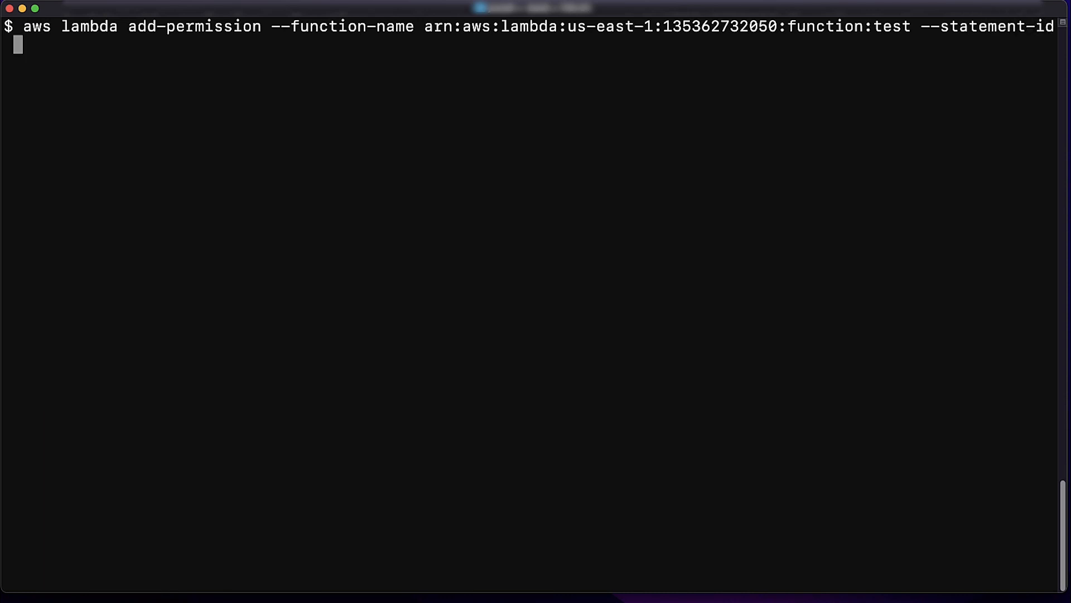
Run aws lambda add-permission with statement trigger-lambda-from-awseventbridge, lambda:InvokeFunction, principal events.amazonaws.com.
text(trigger-lambda-from-awseventbridge --action 'lambda:Invoke)
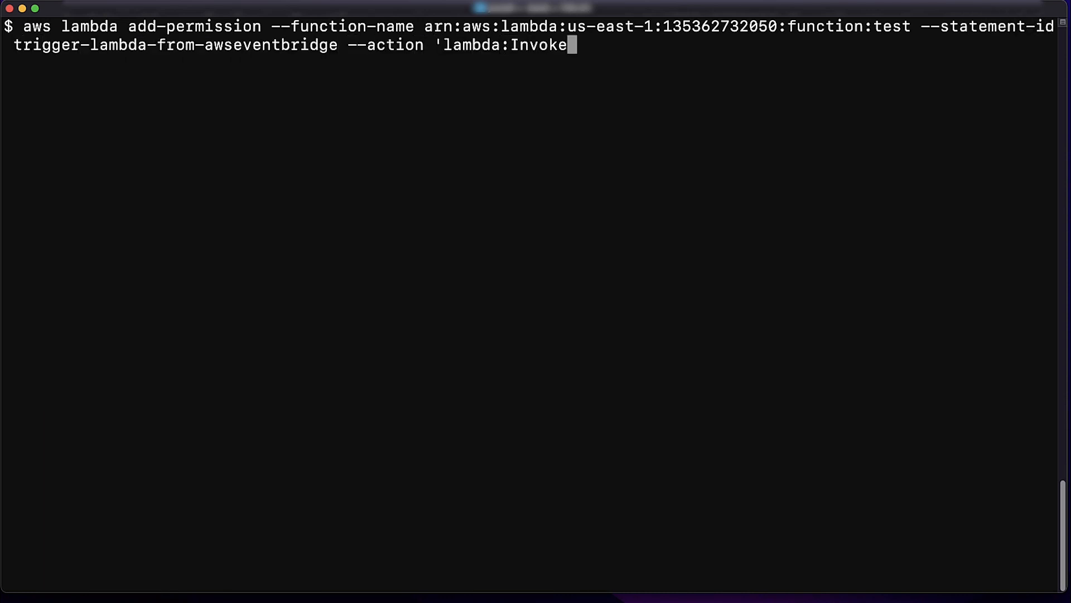
text(Function' --principal events.amazonaws.com --source-arn arn:aws:events:us-east-1:135362732050:rule/trigger-lambda)
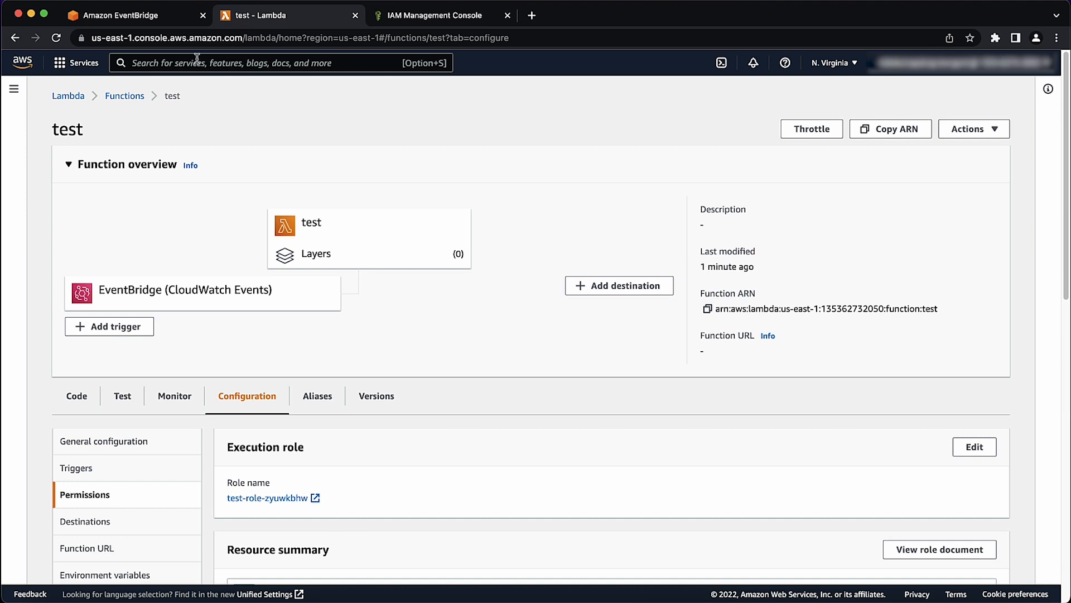
Start editing the trigger-lambda rule's targets in EventBridge.
click(130, 15)
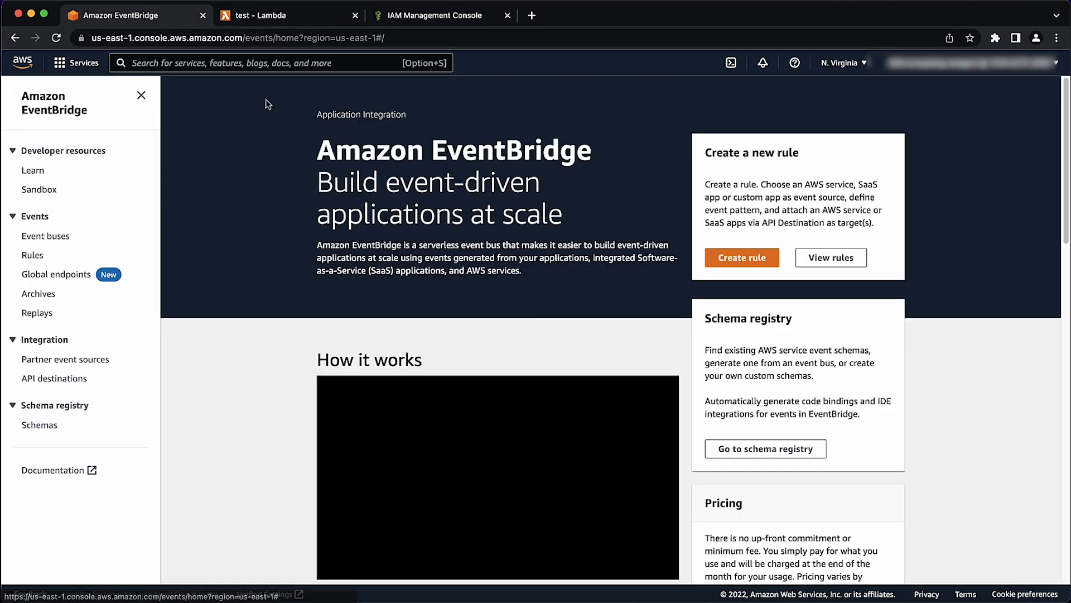
click(33, 255)
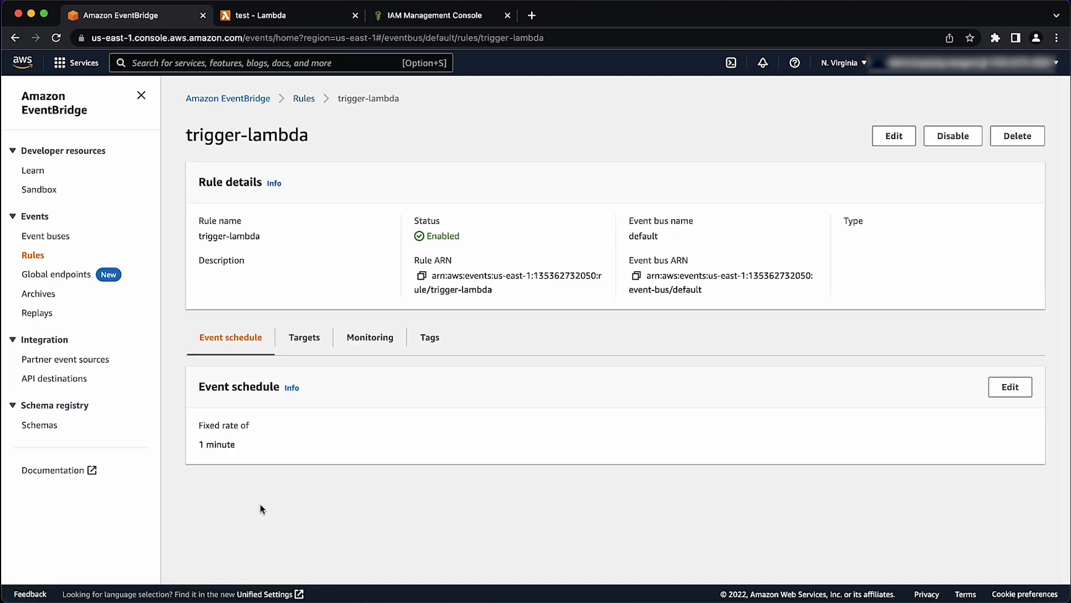
mouse_move(304, 337)
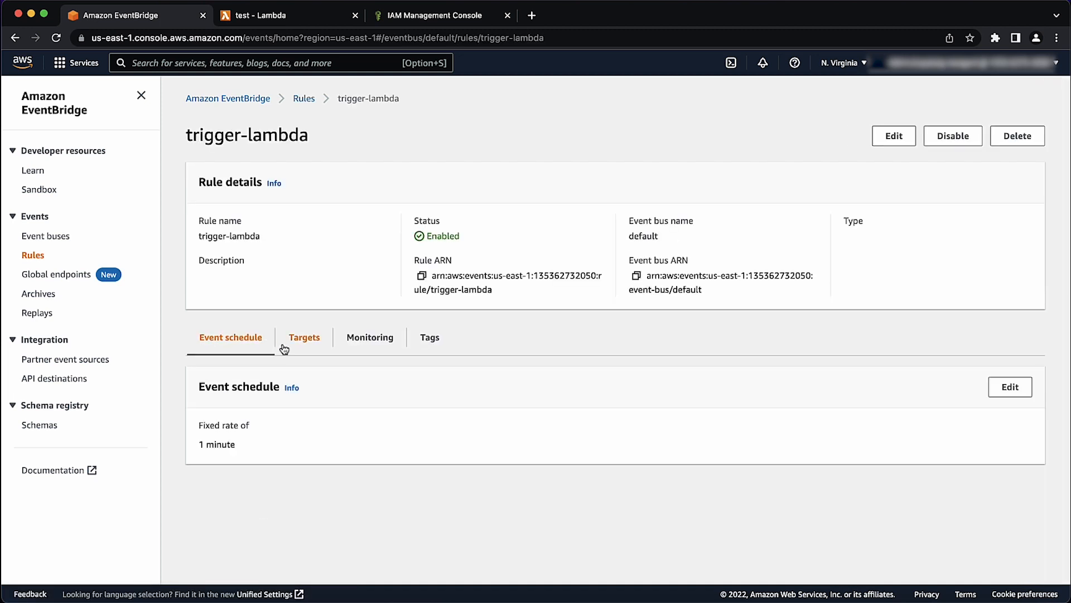
click(304, 336)
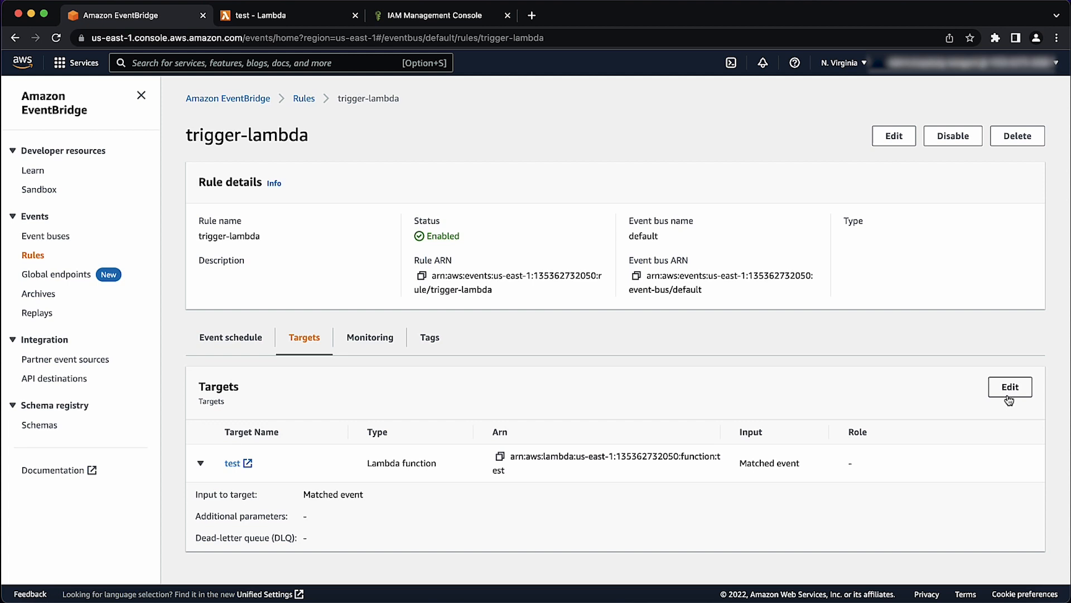
click(1010, 386)
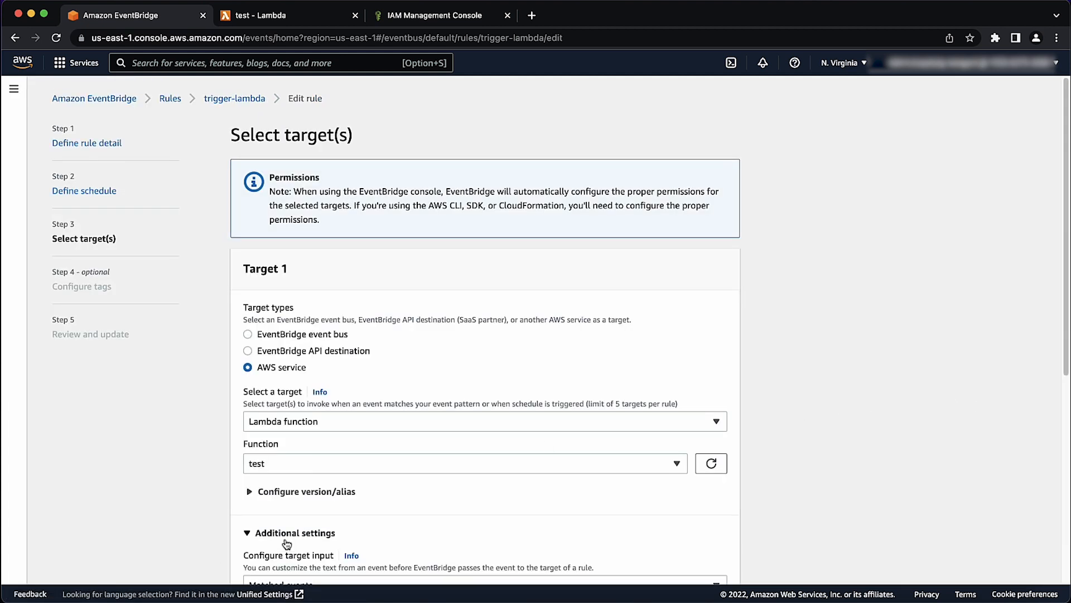
scroll(down, 3)
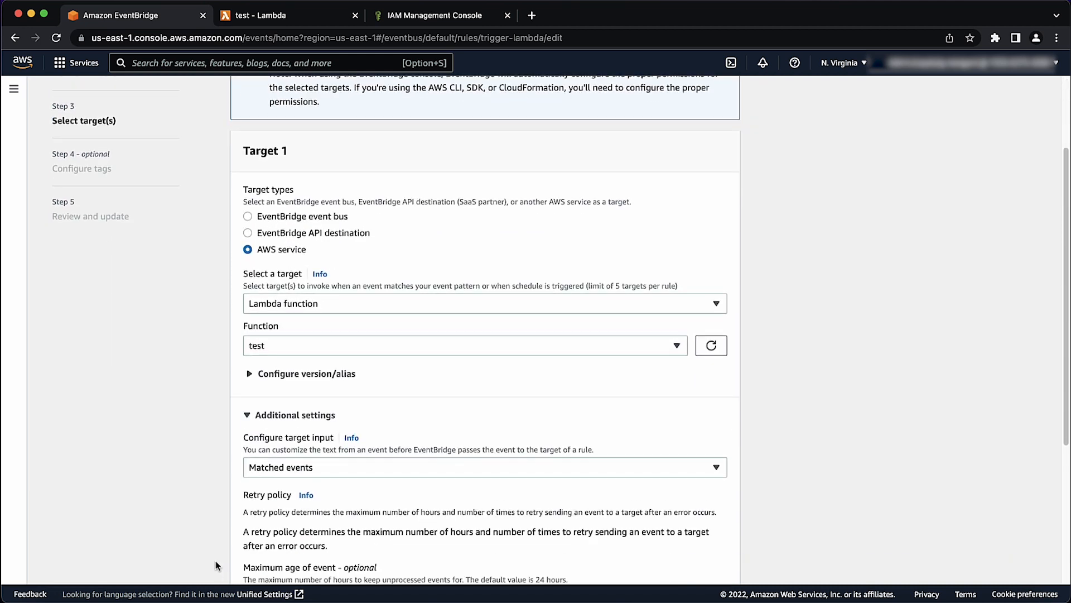
scroll(down, 3)
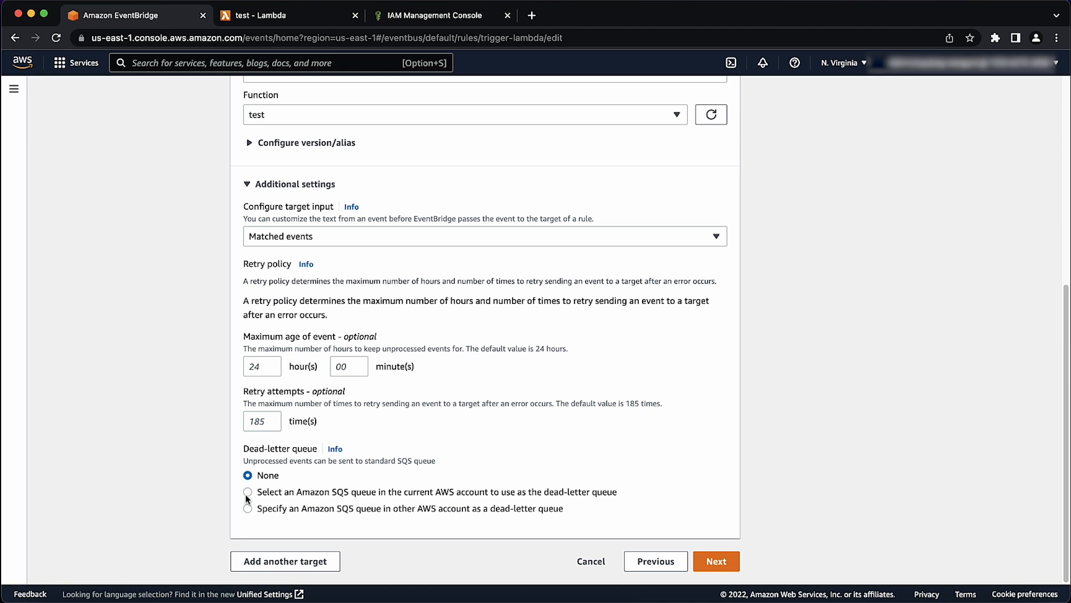
Set the target's dead-letter queue to this account's eventbridge-lambda-dlq SQS queue and continue.
click(248, 492)
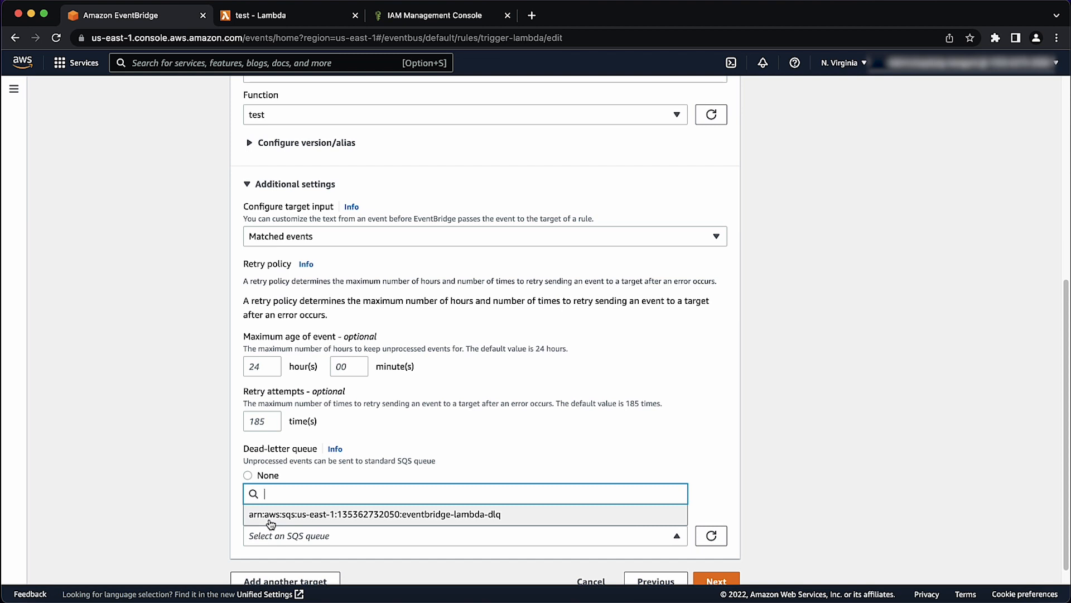
click(375, 514)
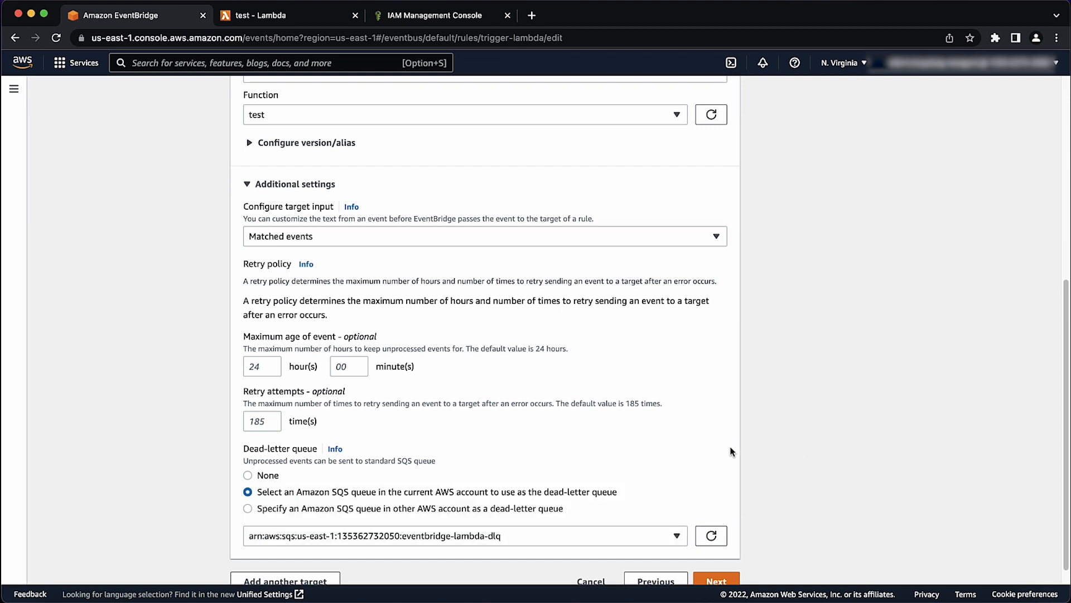
scroll(down, 3)
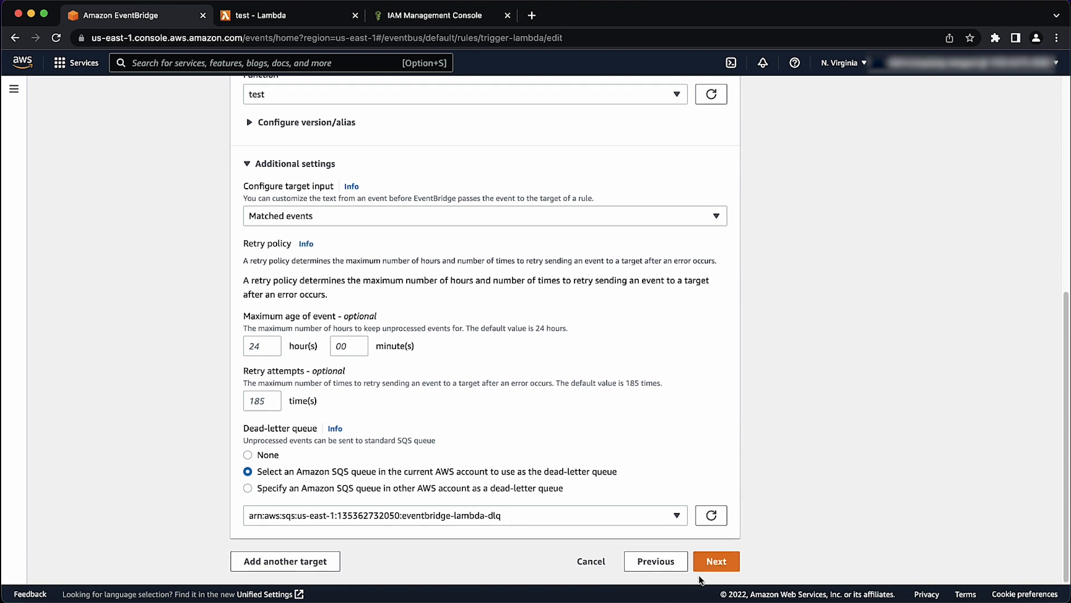
click(716, 561)
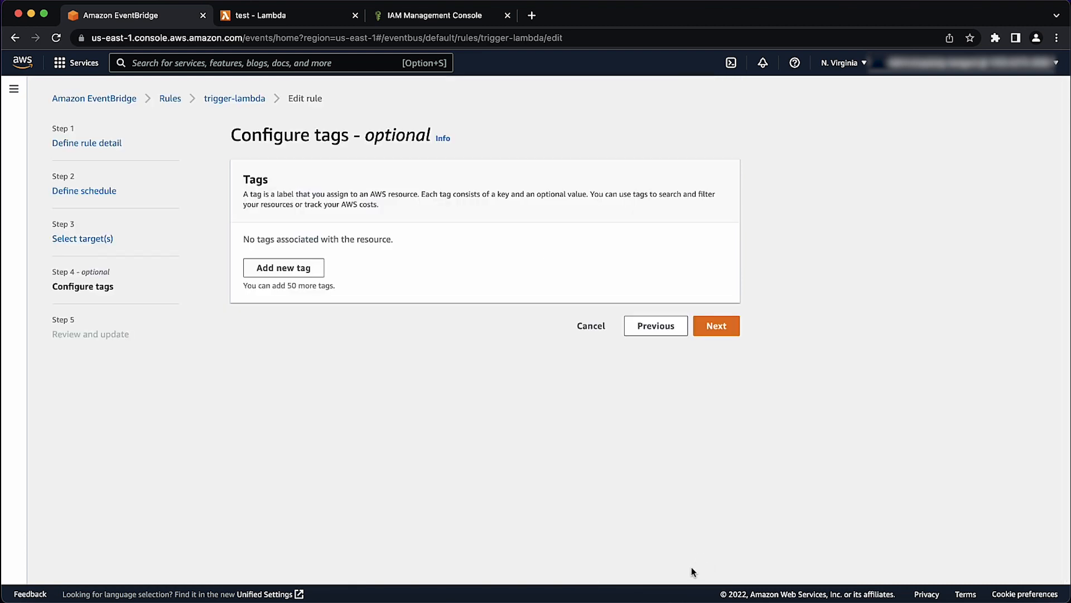
Skip past tags, review the changes, and update the trigger-lambda rule.
click(715, 326)
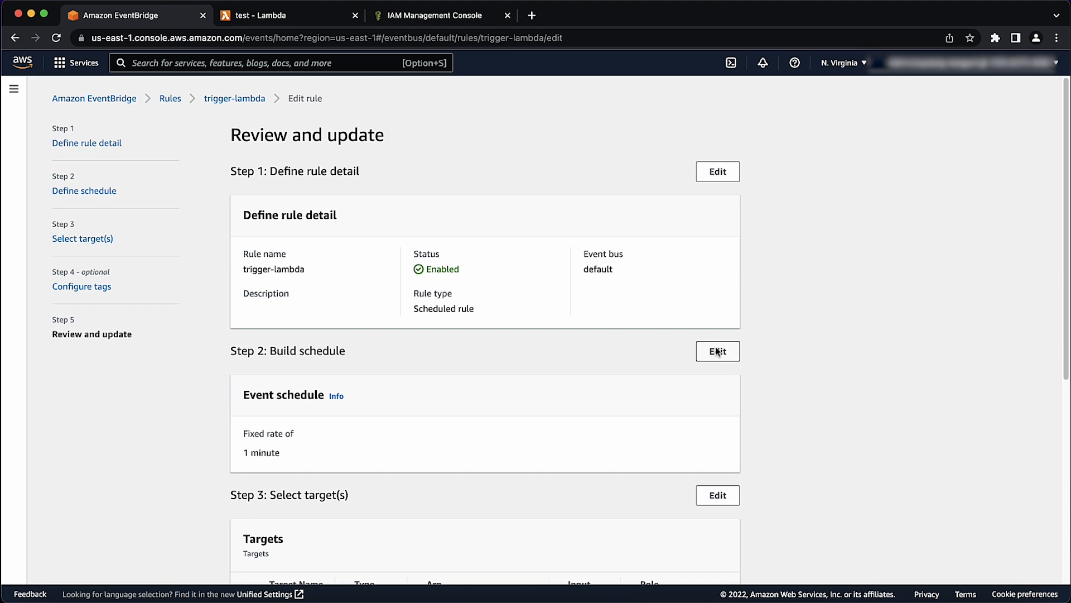
scroll(down, 3)
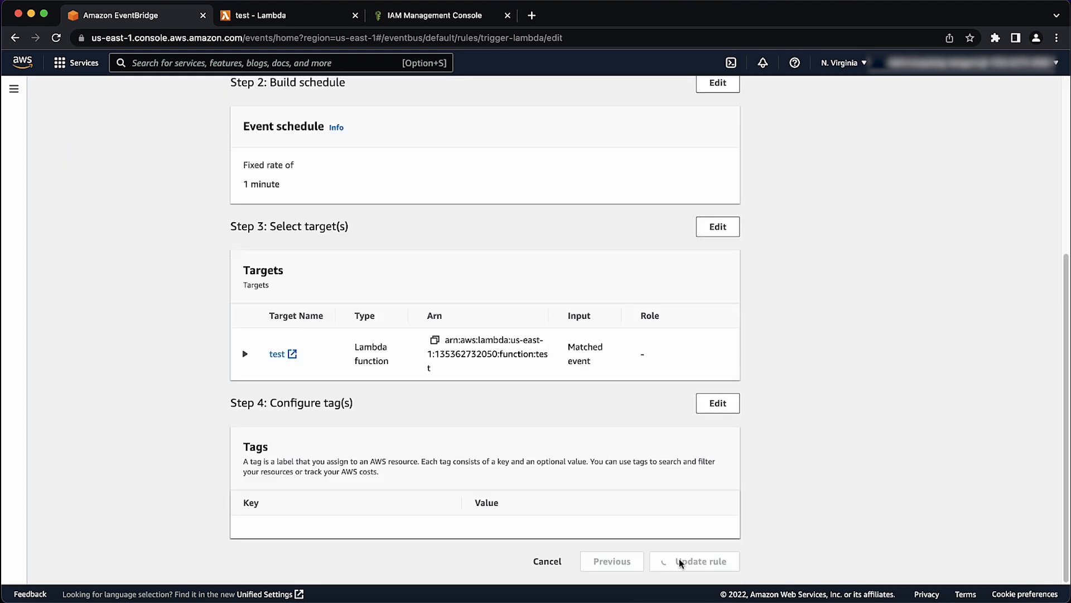
click(701, 561)
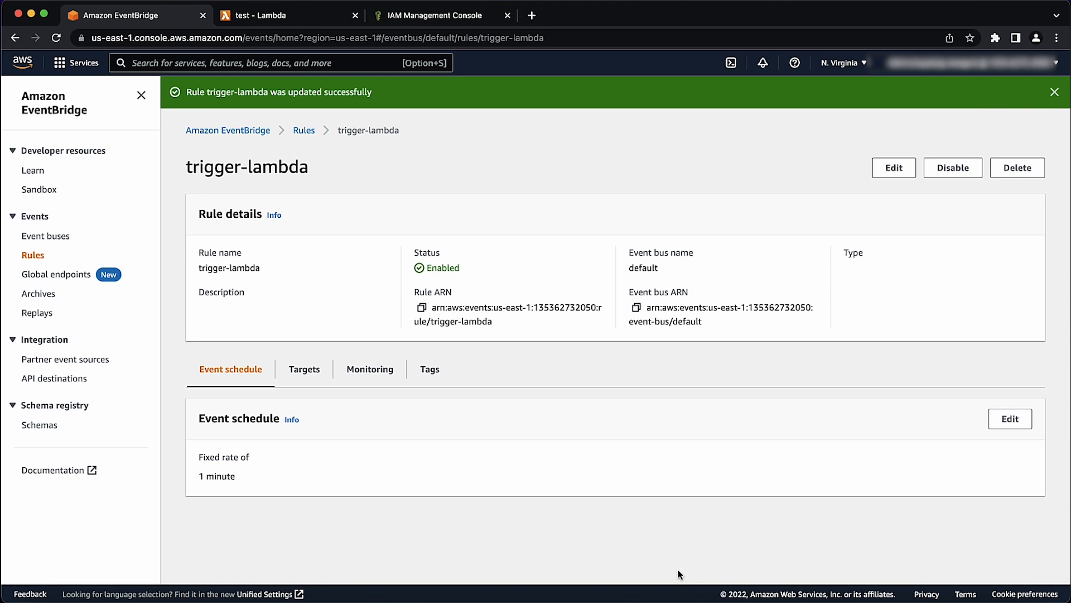